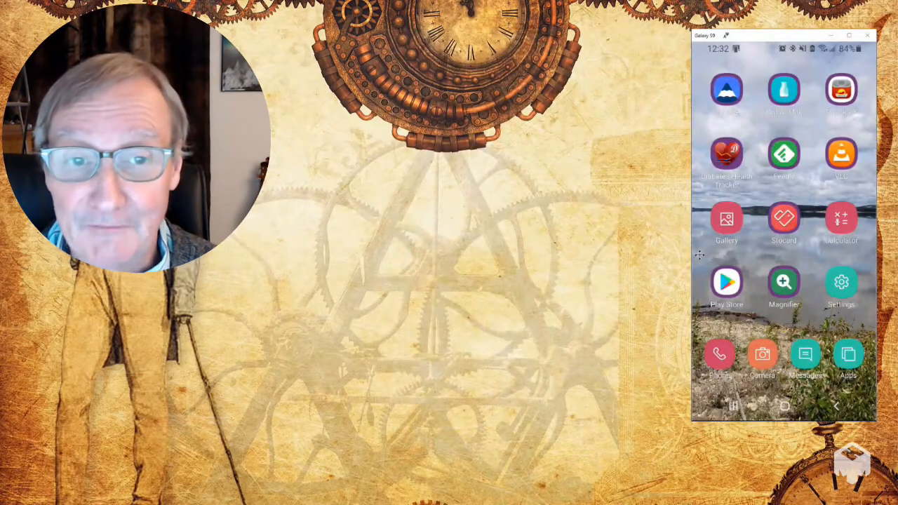
# Launch UpNote from the home screen and start a new blank note.
pyautogui.moveTo(784, 35); pyautogui.dragTo(690, 42)
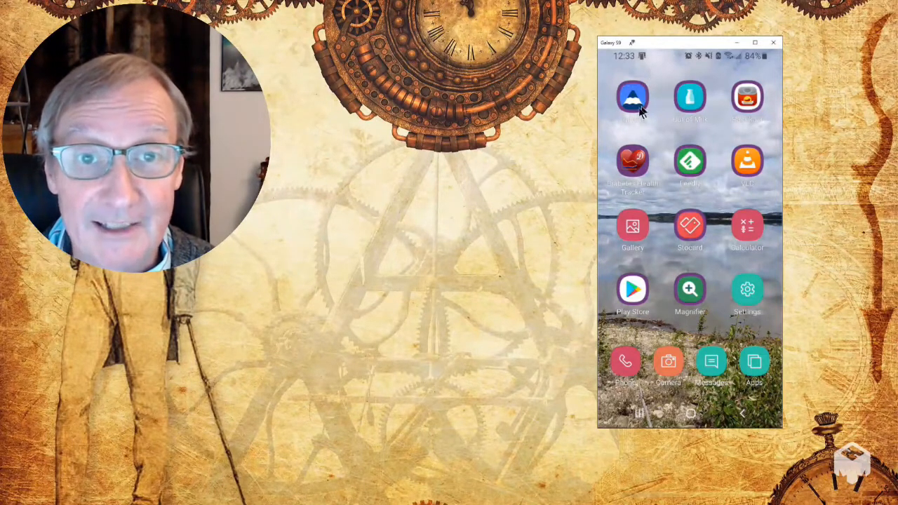
pyautogui.click(631, 96)
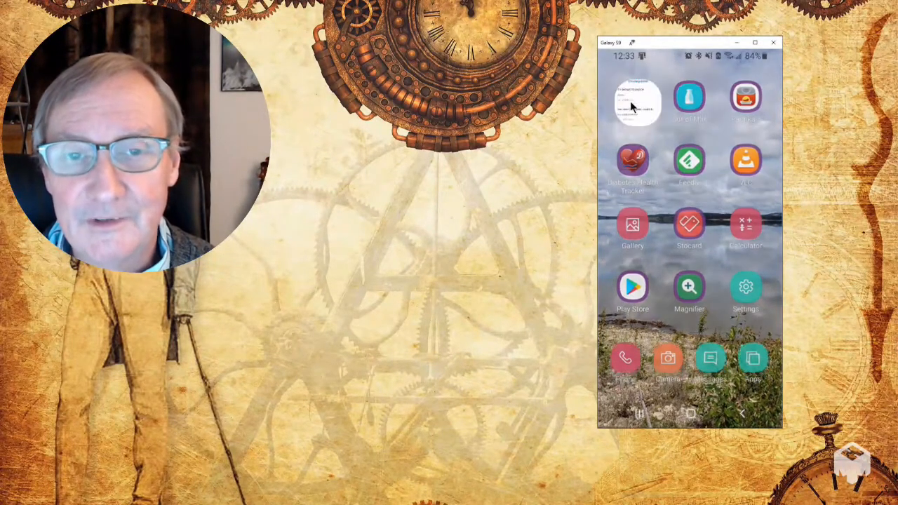
pyautogui.click(631, 104)
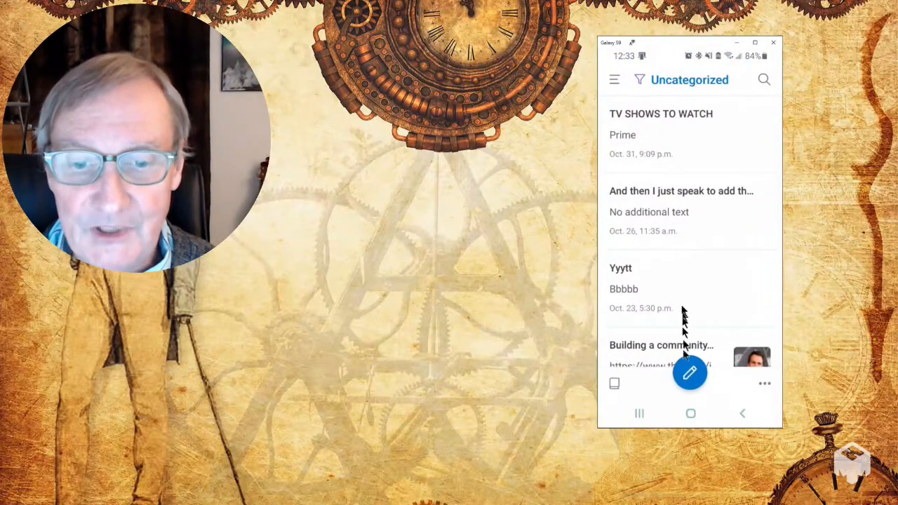
pyautogui.click(690, 371)
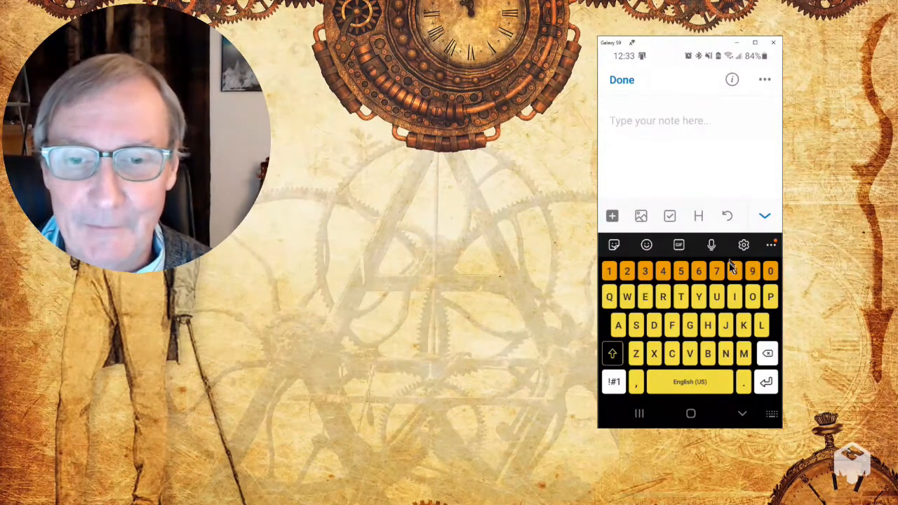
# Dictate "And now I can just talk and take a note" into the note by voice.
pyautogui.click(710, 244)
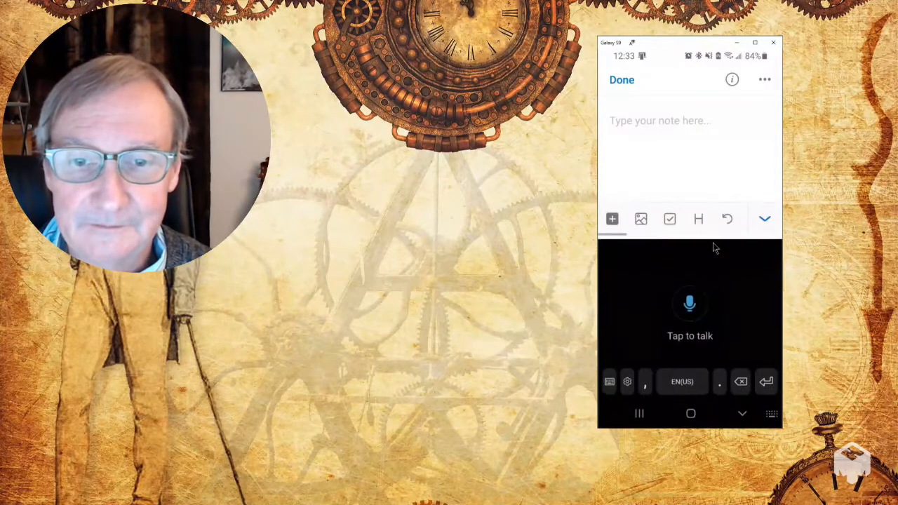
pyautogui.click(690, 303)
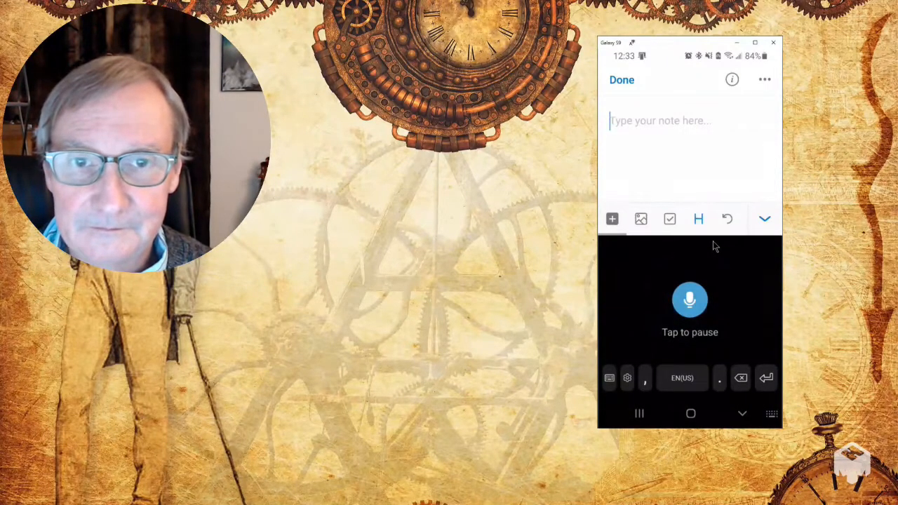
pyautogui.write('And now')
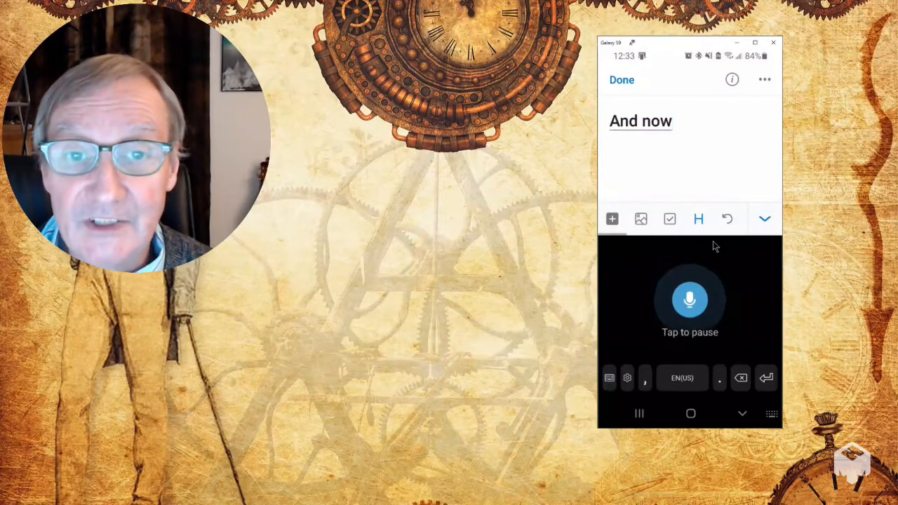
pyautogui.write('I can just talk and take a note')
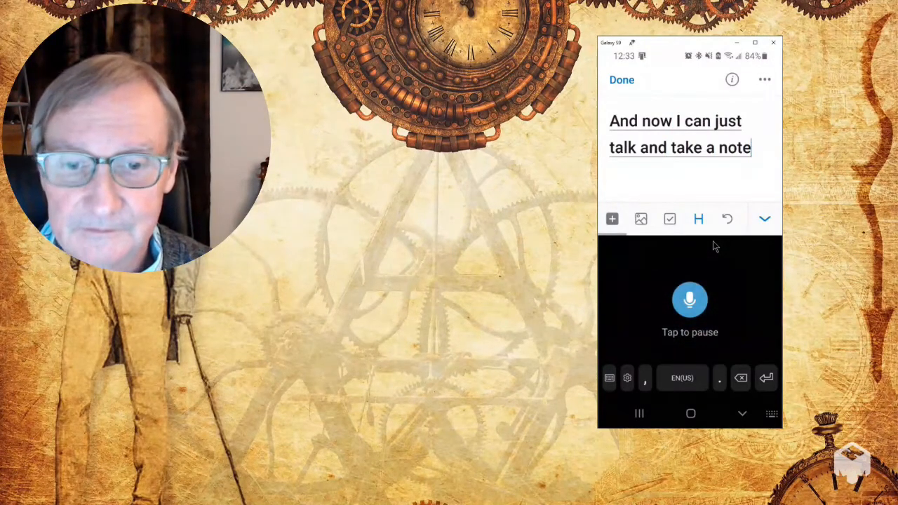
pyautogui.click(690, 300)
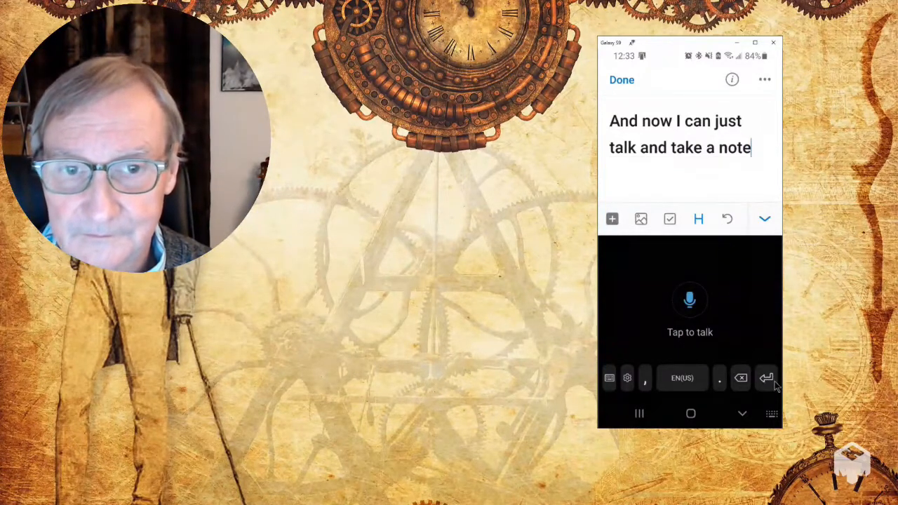
pyautogui.moveTo(674, 196)
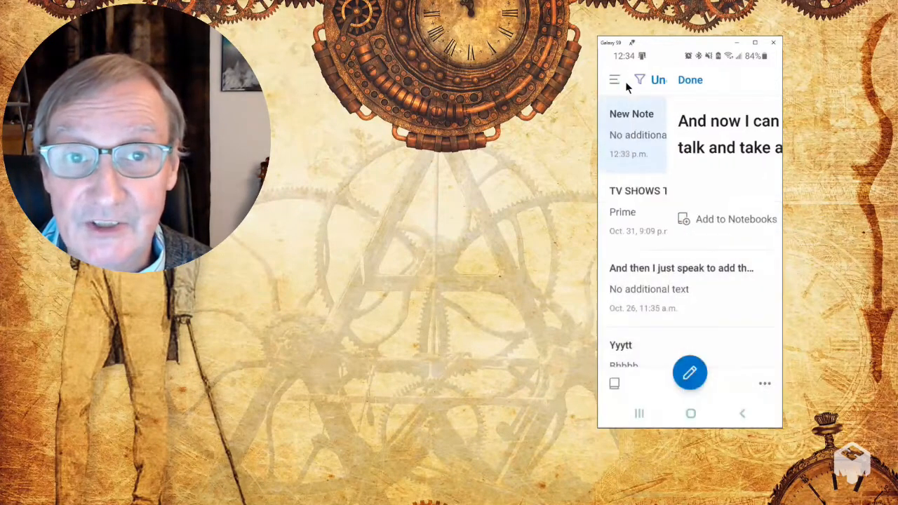
# Review the saved note in the notes list, then return to the phone home screen.
pyautogui.click(691, 79)
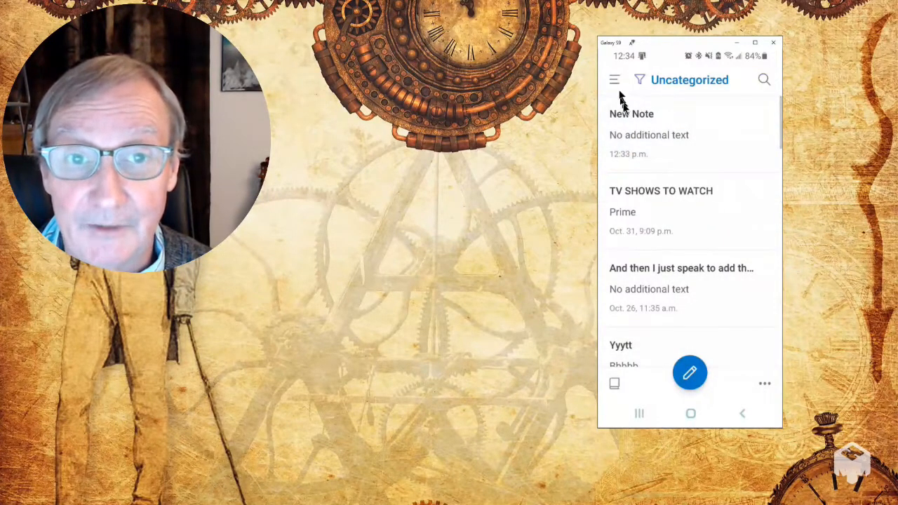
pyautogui.click(690, 373)
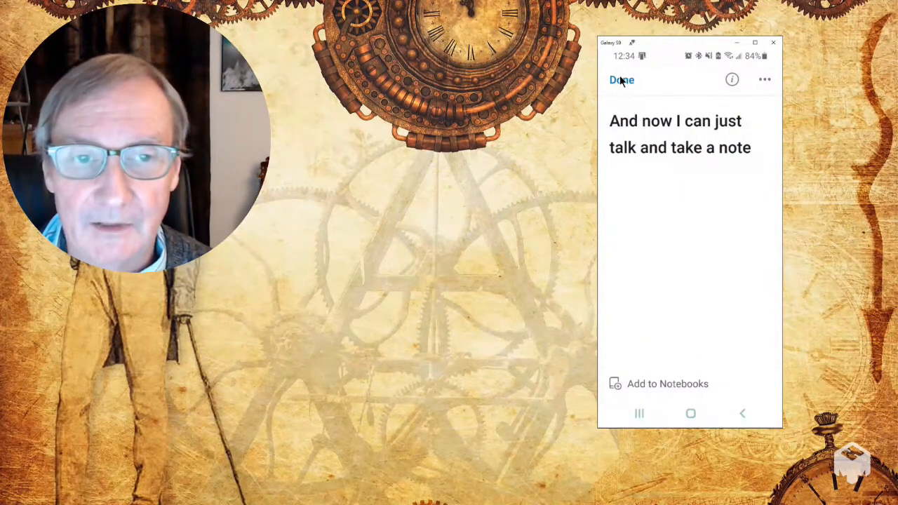
pyautogui.moveTo(715, 302)
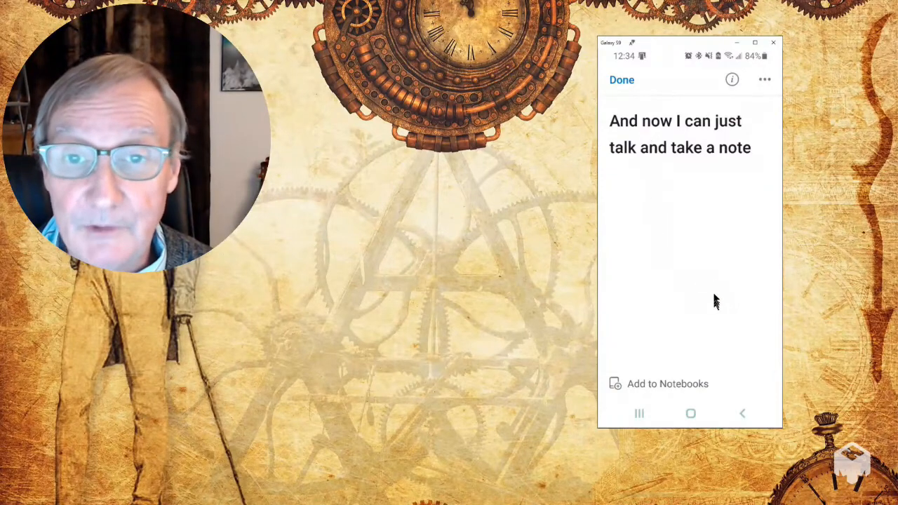
pyautogui.click(690, 413)
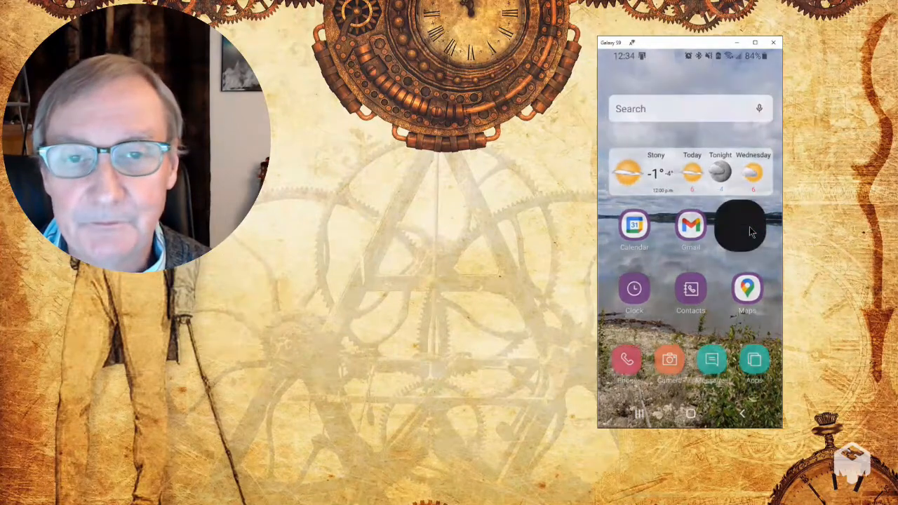
# Launch Zenkit To Do and start adding a new task.
pyautogui.click(739, 226)
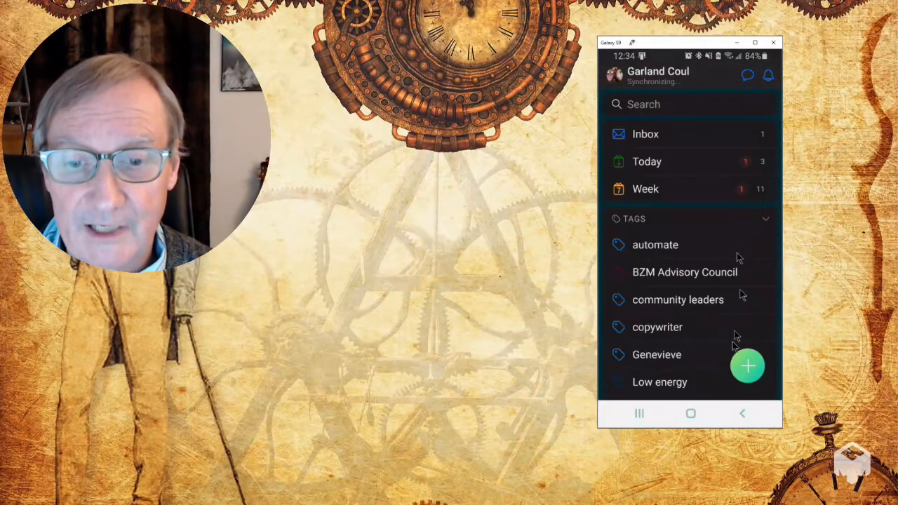
pyautogui.click(746, 365)
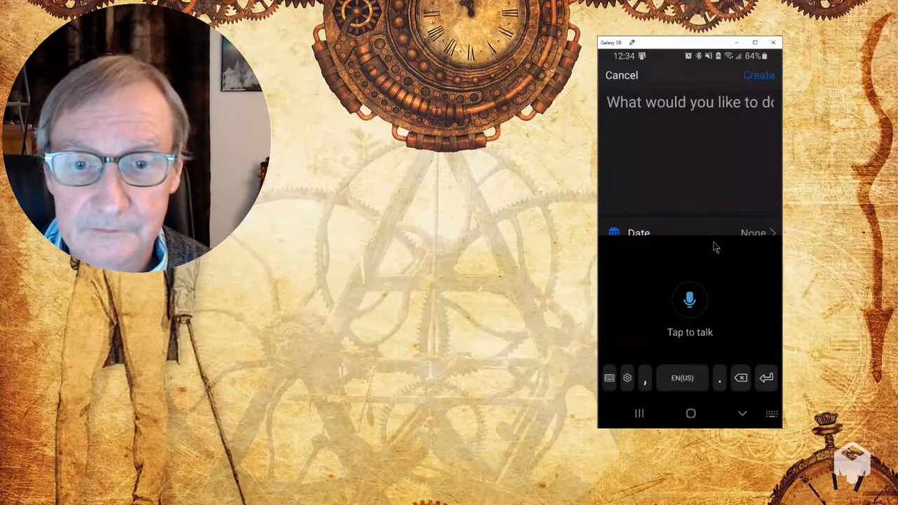
# Dictate the task title "Registered domain name for a new product idea" and create the task.
pyautogui.click(690, 300)
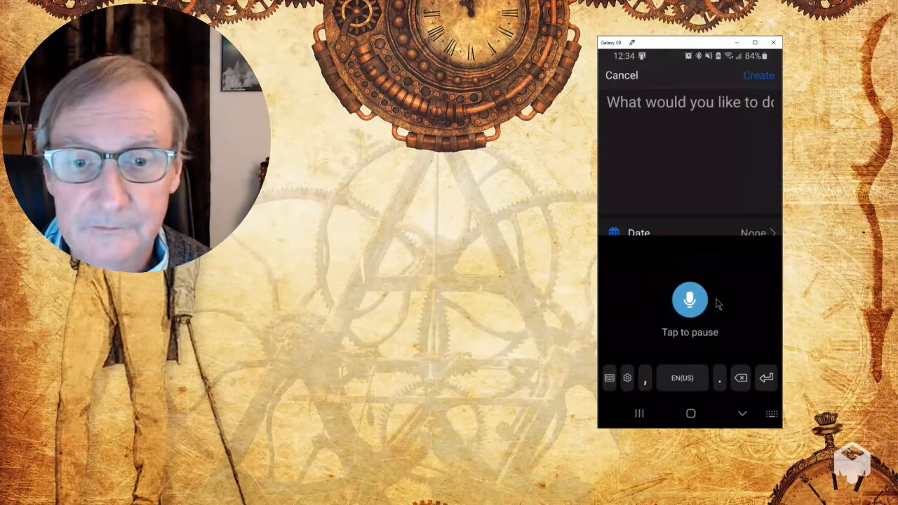
pyautogui.write('Registered')
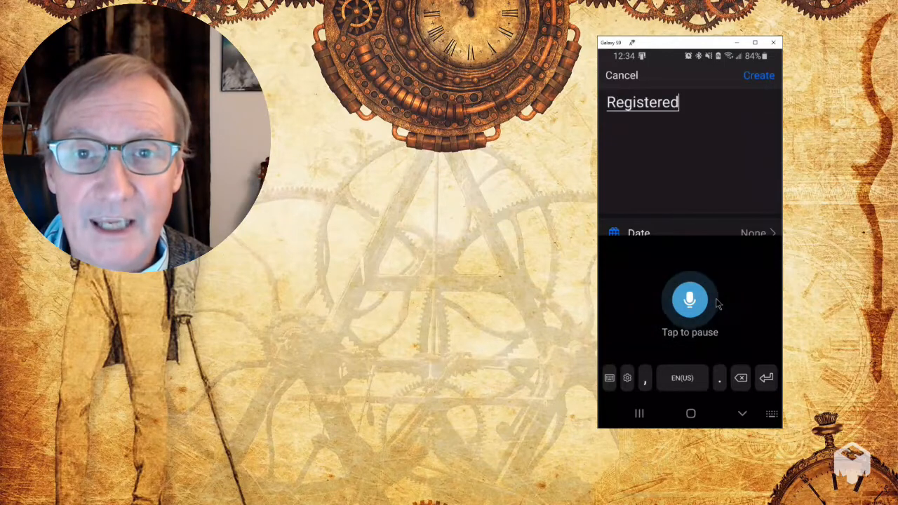
pyautogui.write('Register domain name for a new product idea')
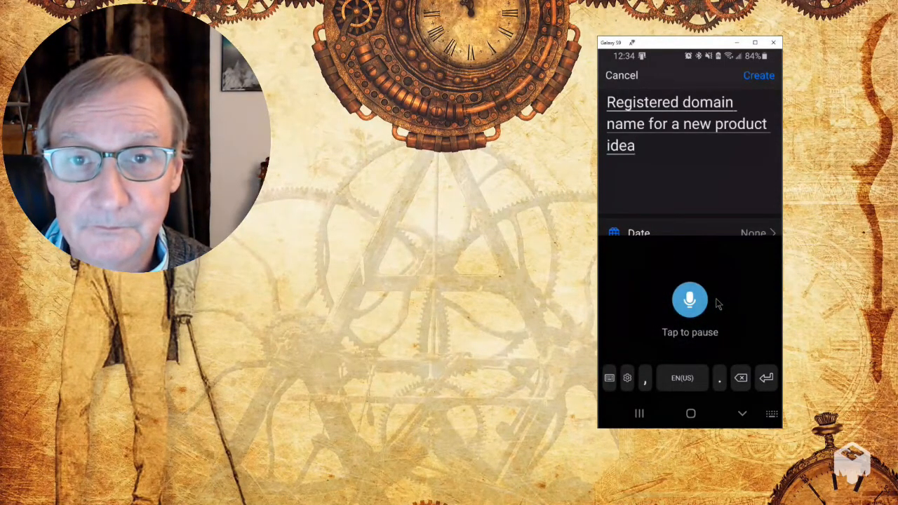
pyautogui.click(690, 300)
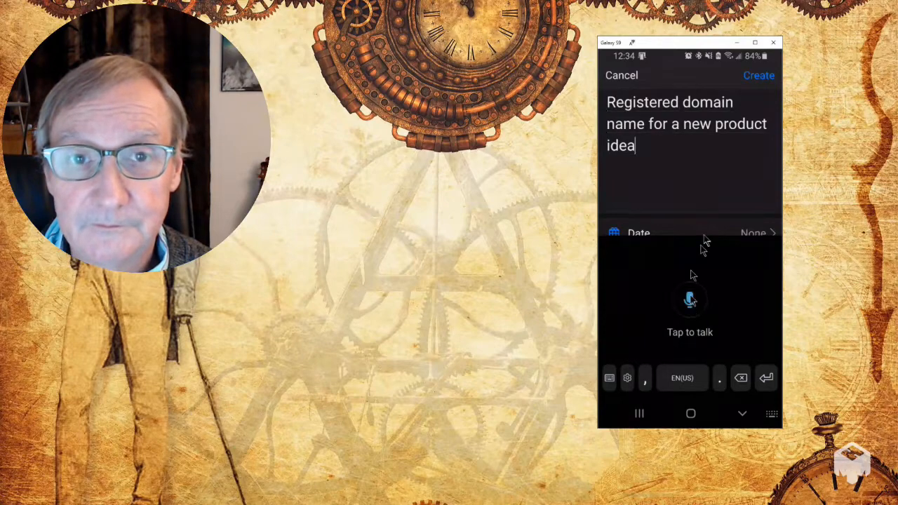
pyautogui.click(758, 76)
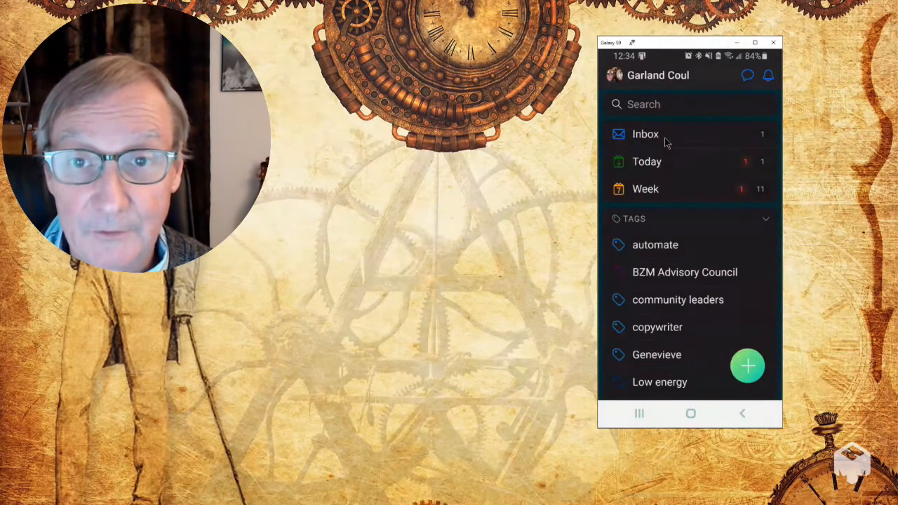
# Show the Inbox list and view the new task's details.
pyautogui.click(645, 135)
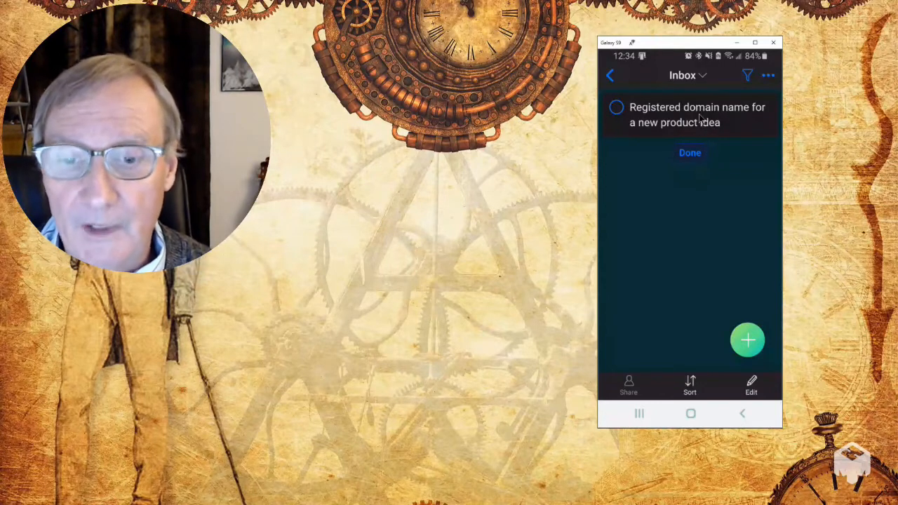
pyautogui.click(690, 115)
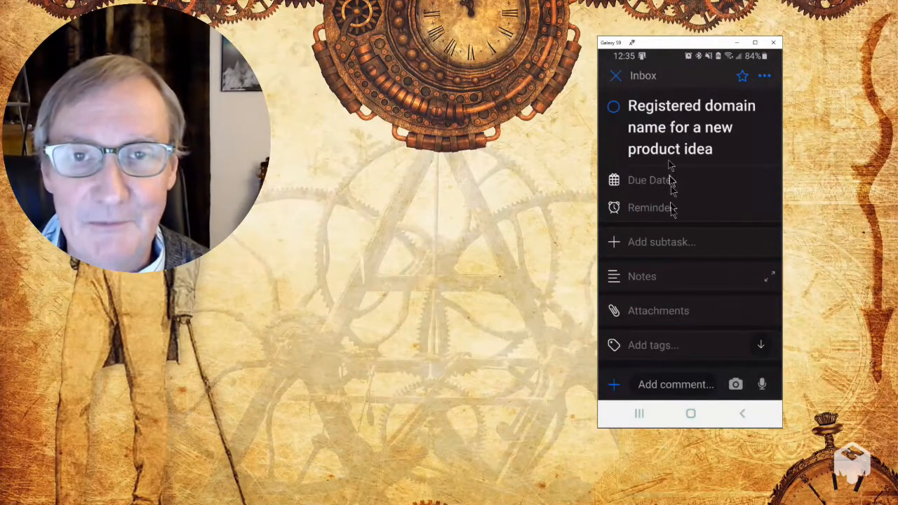
pyautogui.moveTo(676, 224)
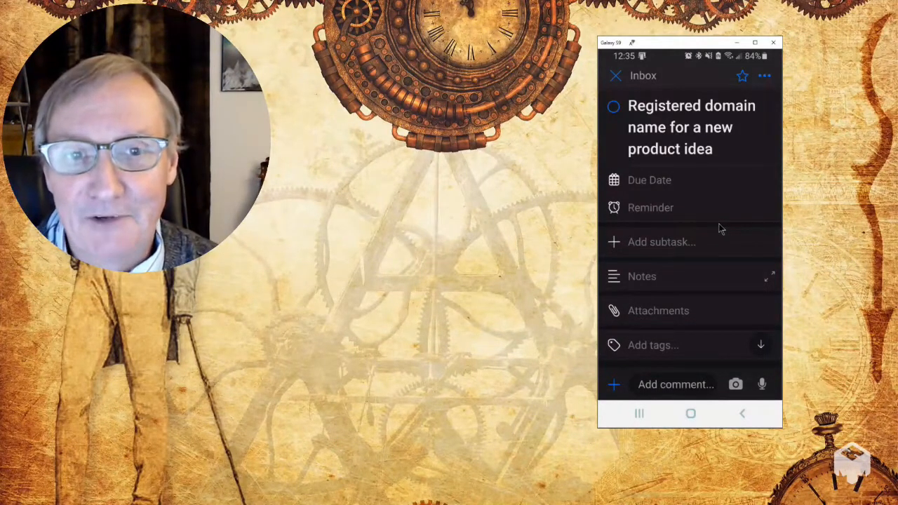
pyautogui.moveTo(710, 250)
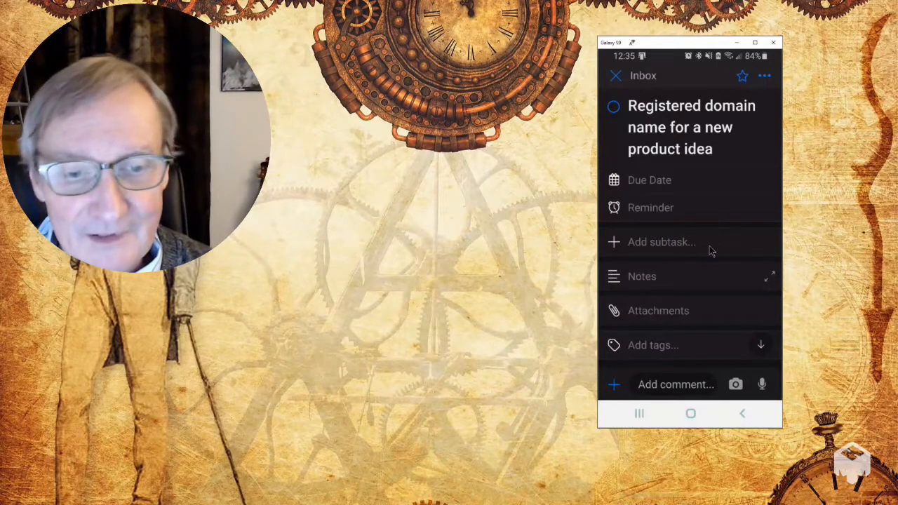